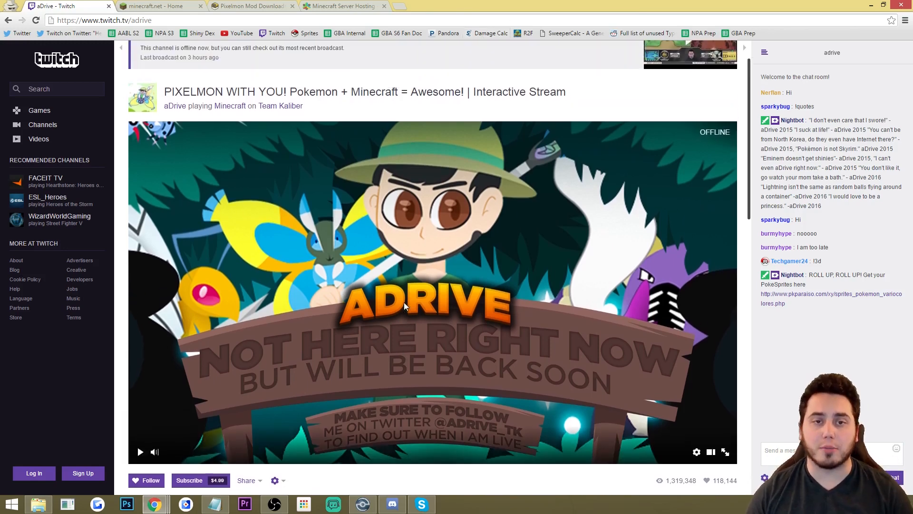
Switch the browser from aDrive's Twitch channel to the minecraft.net homepage
scroll("down", 3)
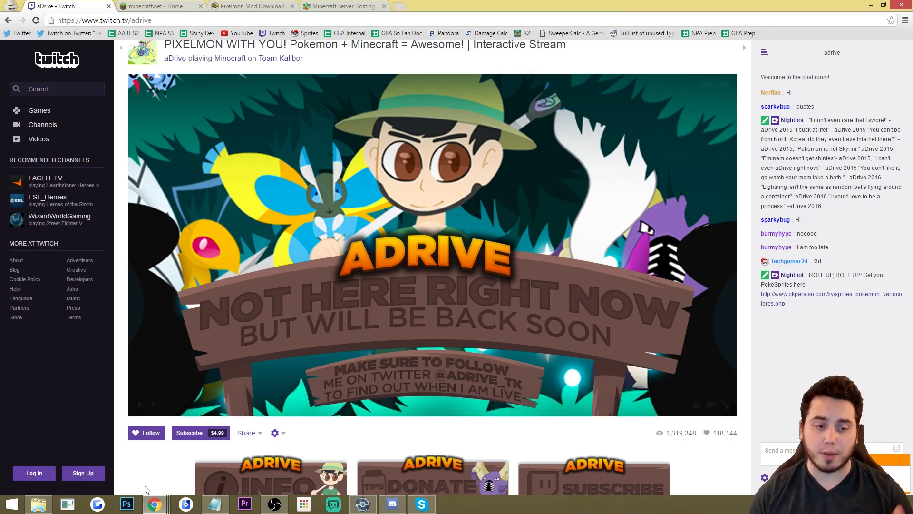
scroll("down", 3)
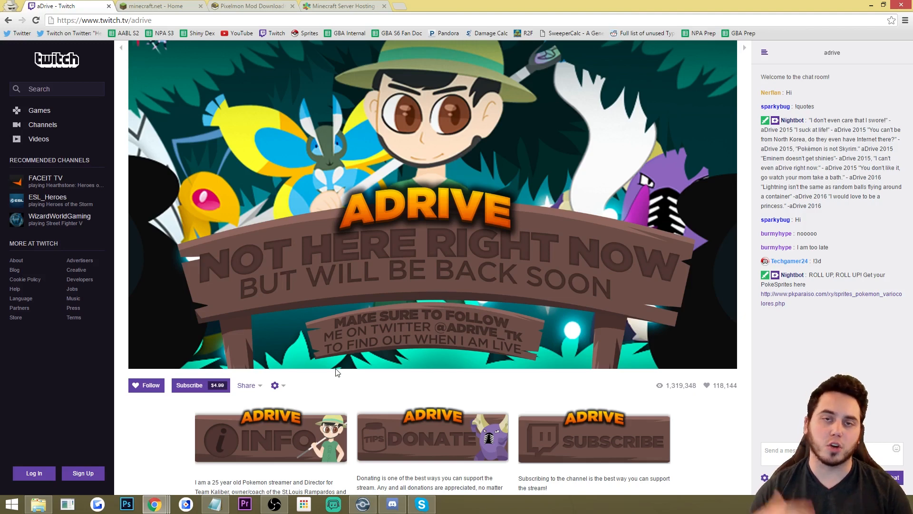
mouse_move(221, 156)
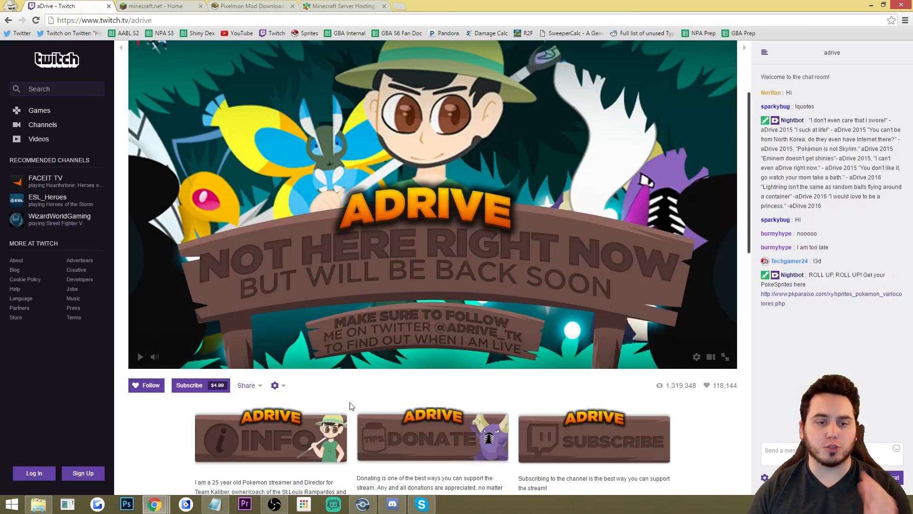
left_click(161, 6)
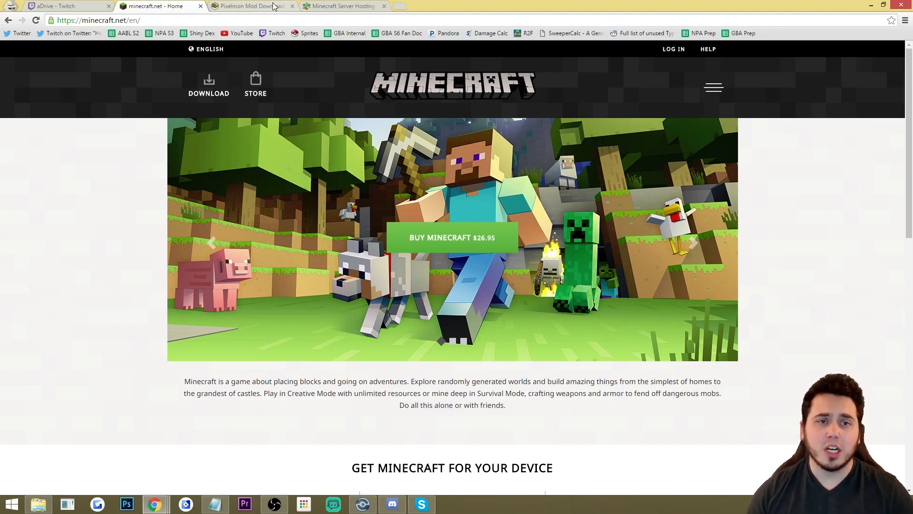
Browse the Pixelmon Mod downloads page's launcher and core lists, then open NodeCraft's hosting site
left_click(251, 7)
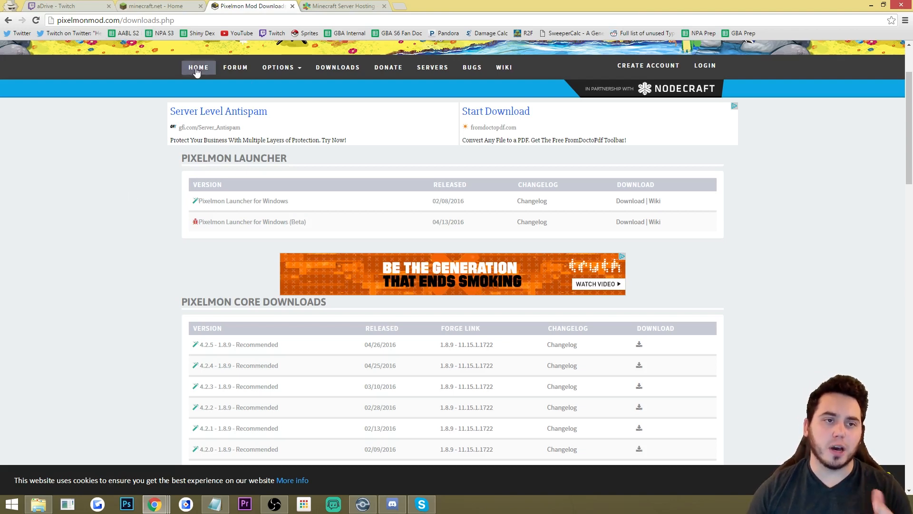
scroll("up", 3)
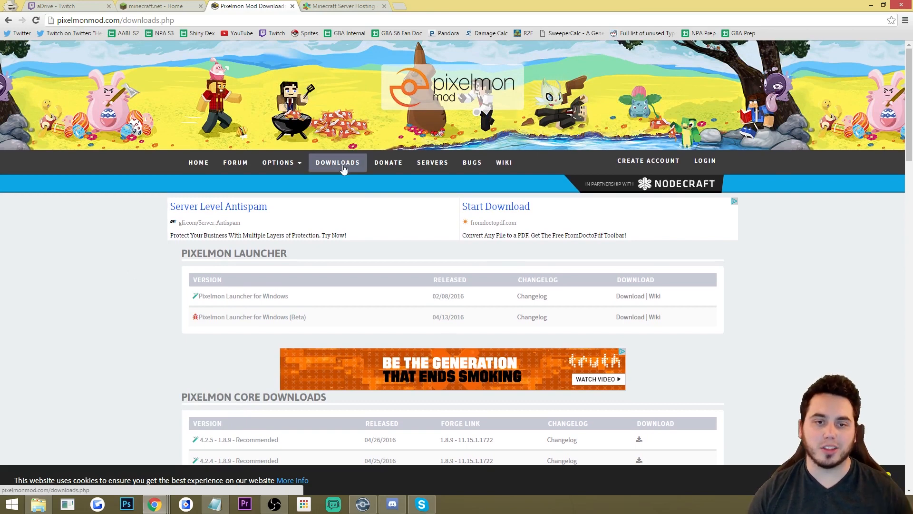
scroll("down", 3)
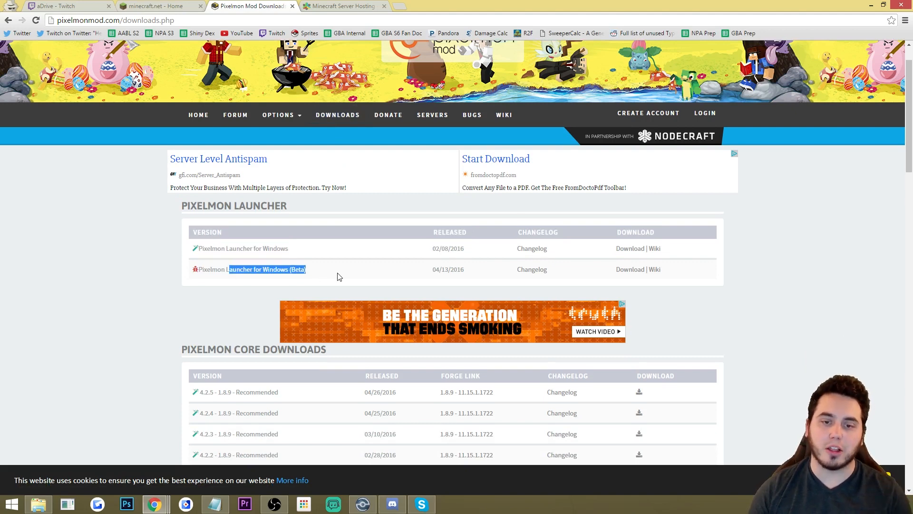
scroll("down", 3)
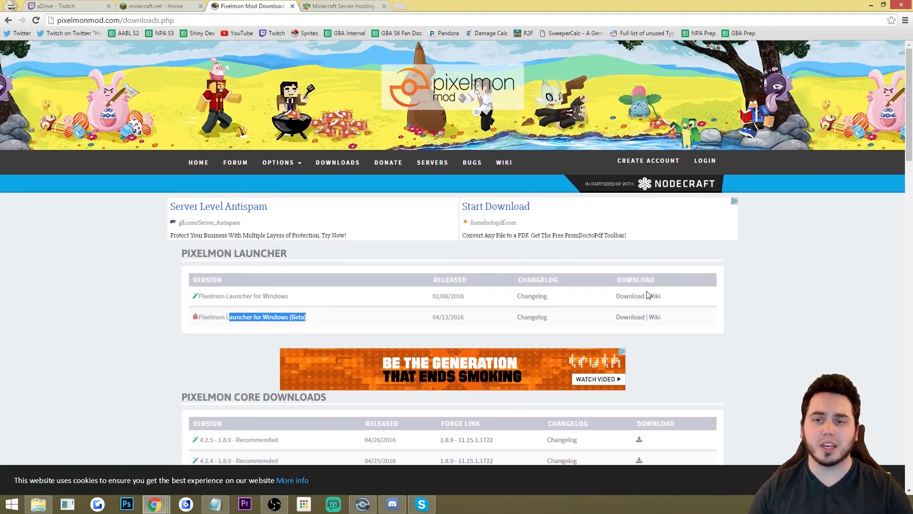
left_click(347, 6)
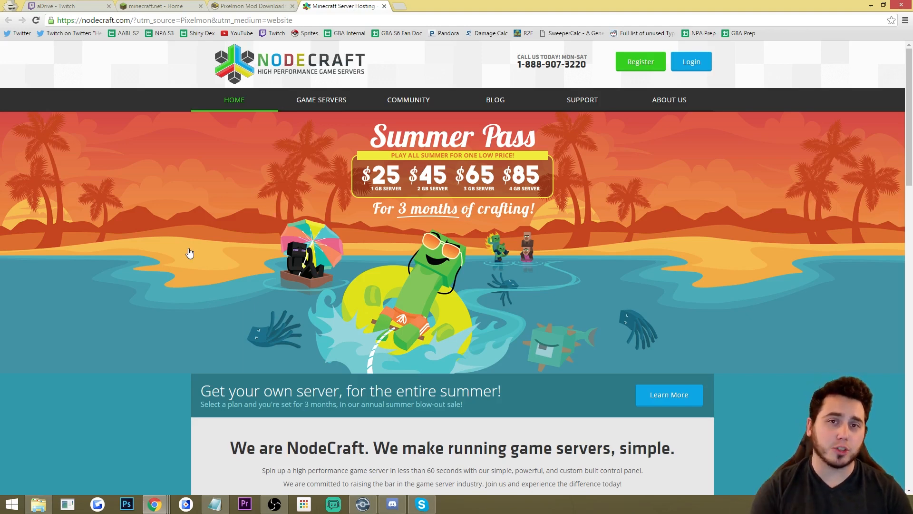
mouse_move(186, 239)
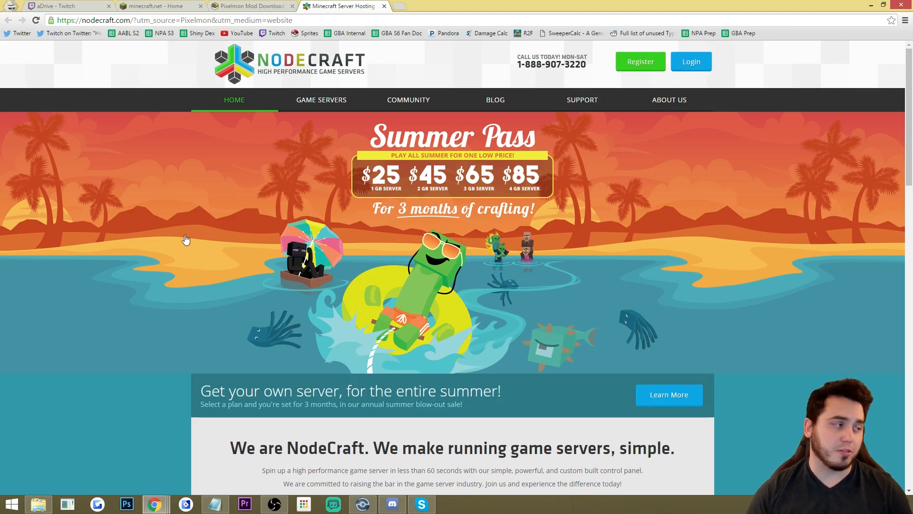
mouse_move(278, 239)
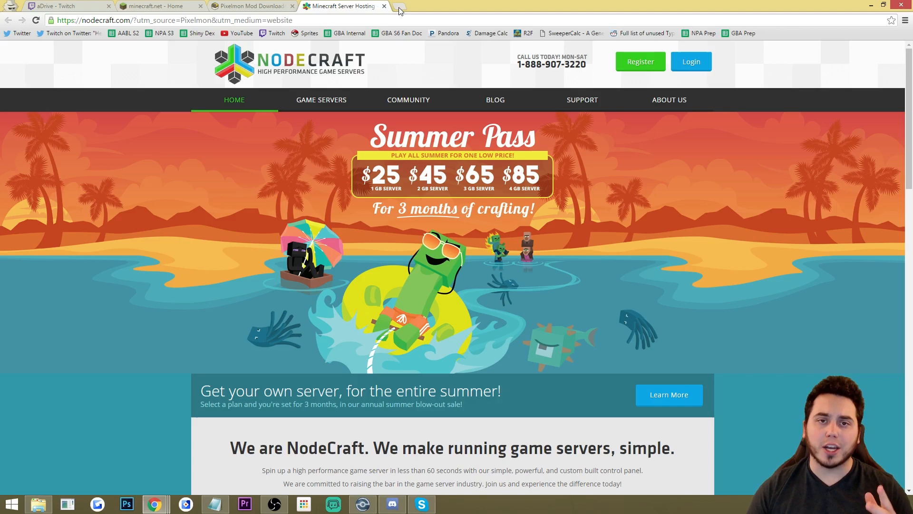
Open a new tab for whitelist.twitchapps.com/adrive
left_click(406, 6)
type("whitelist.twitchapps.com/adrive")
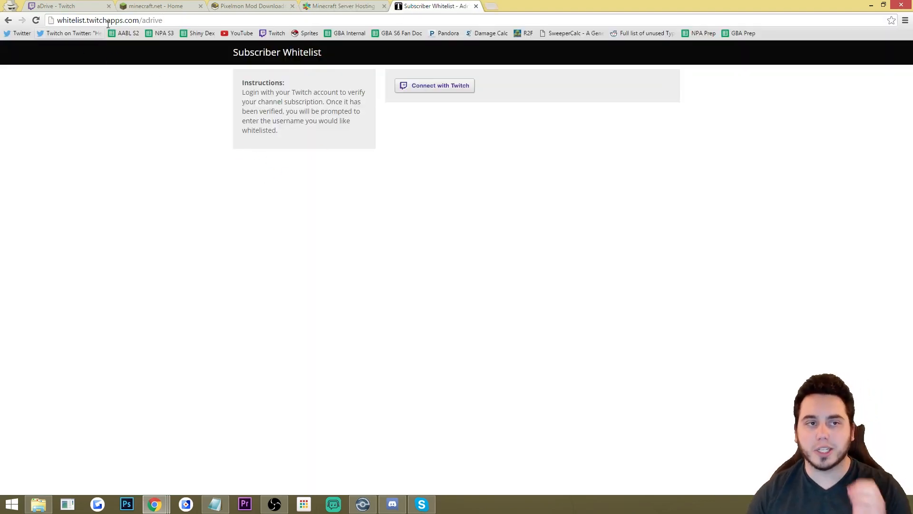
mouse_move(320, 150)
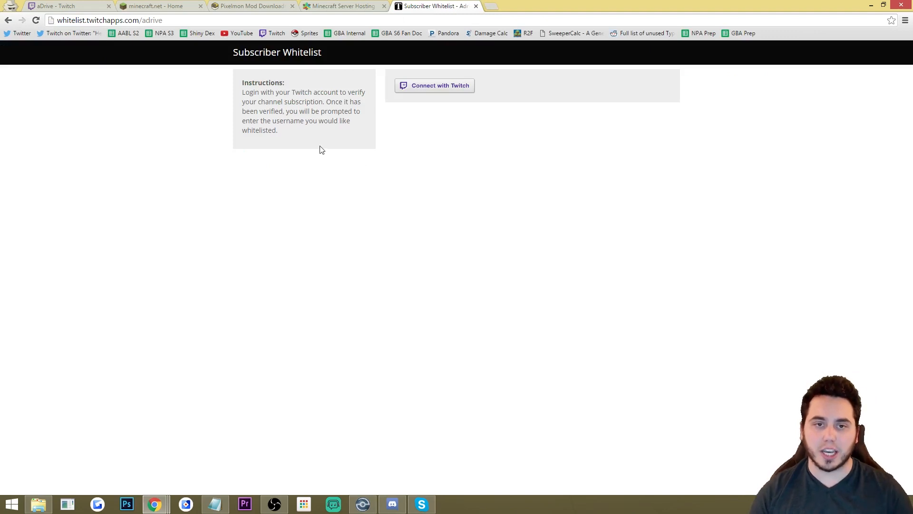
mouse_move(433, 88)
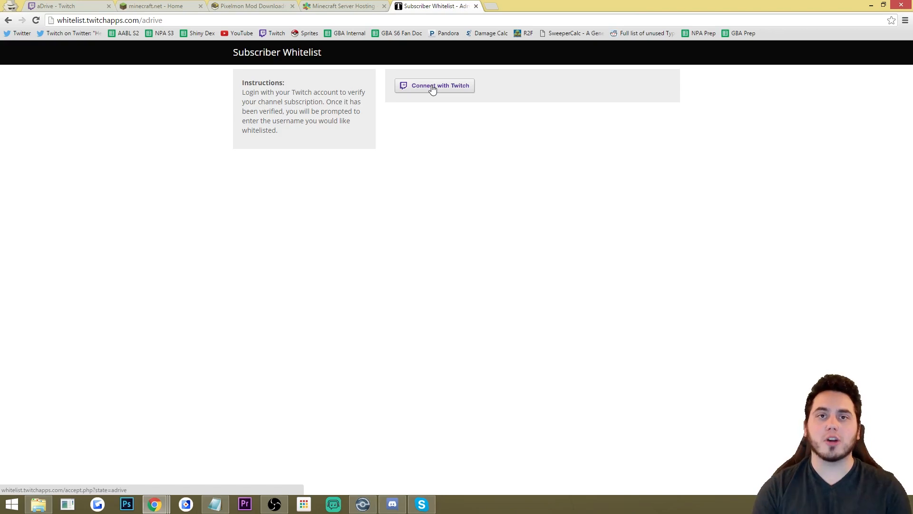
mouse_move(574, 149)
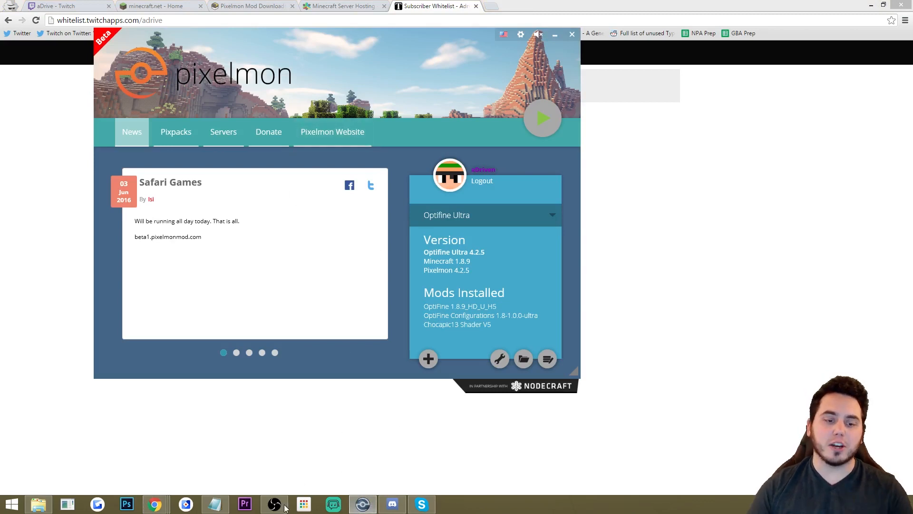
mouse_move(410, 186)
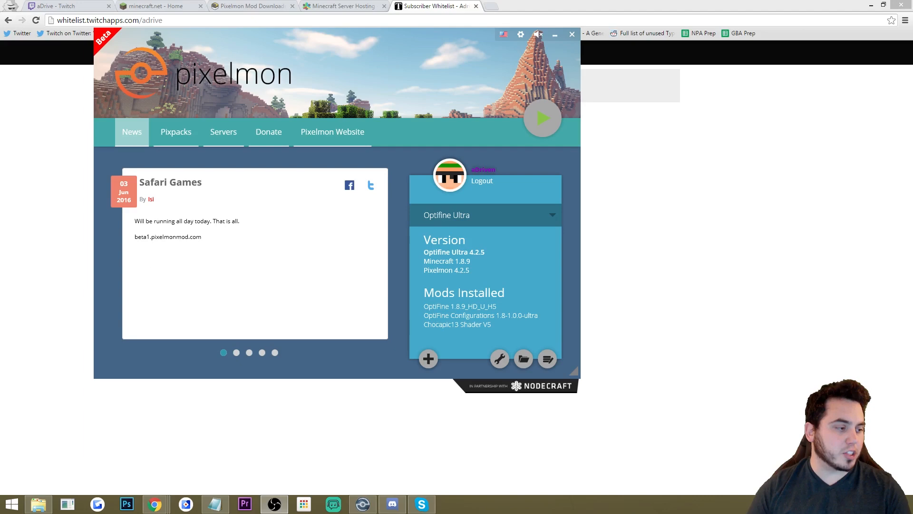
Show the Pixelmon Mod downloads page behind the reopened Pixelmon Launcher
left_click(332, 132)
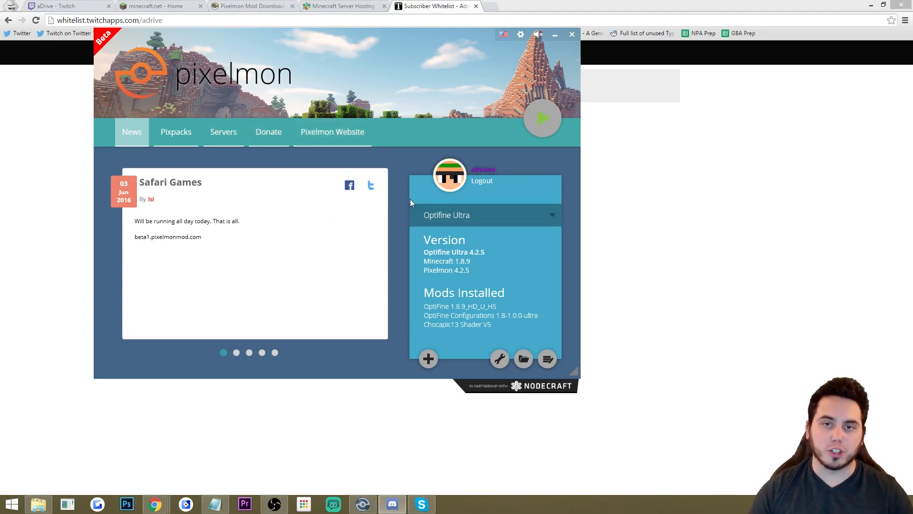
mouse_move(520, 35)
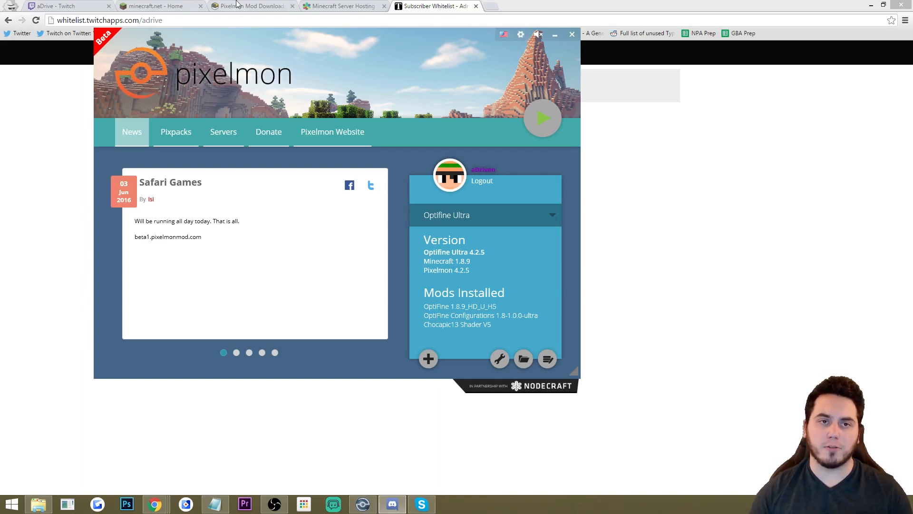
left_click(251, 6)
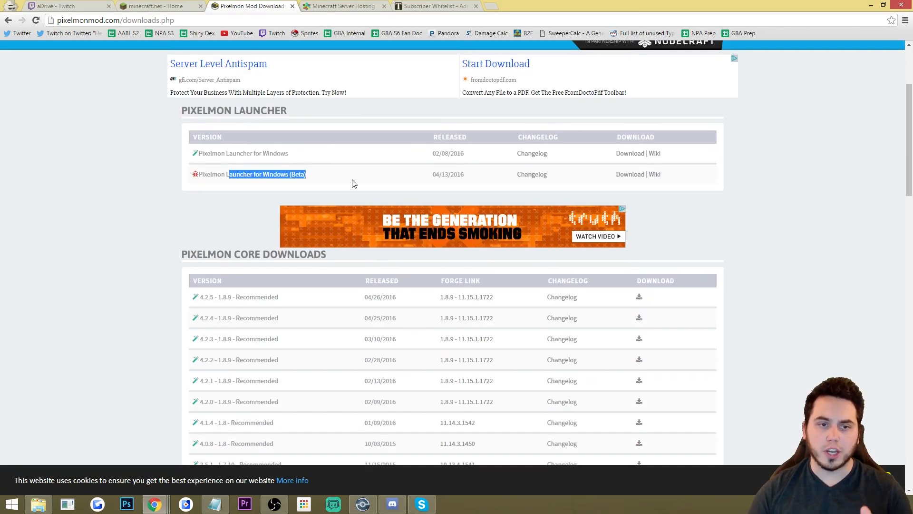
scroll("up", 3)
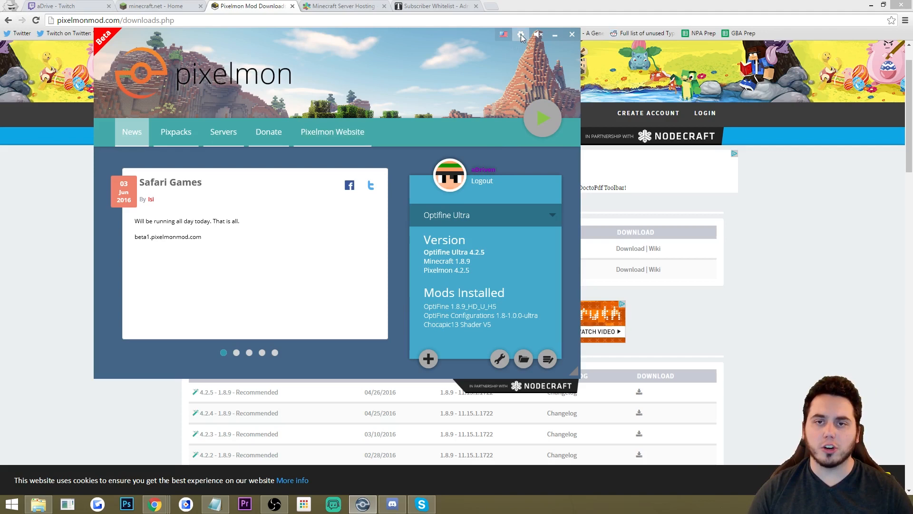
Raise the launcher's maximum memory to 2969 MB in Settings and close it
left_click(521, 34)
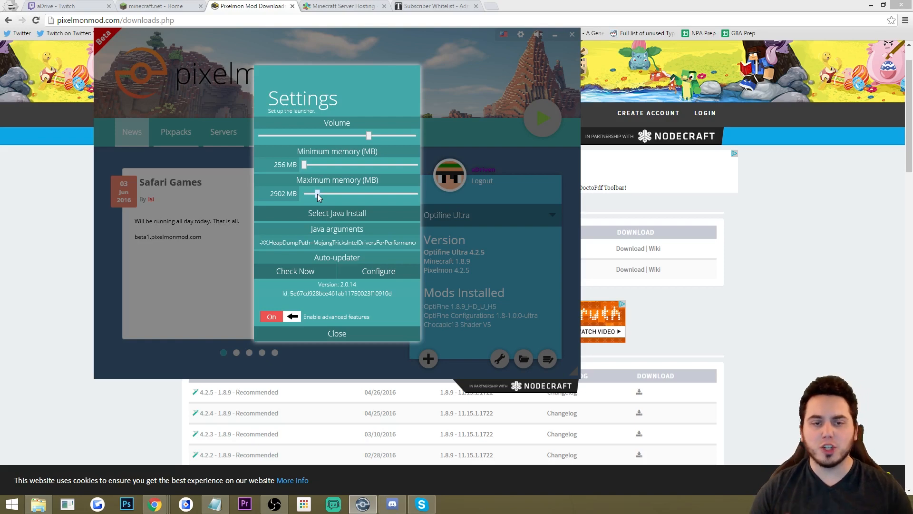
mouse_move(374, 234)
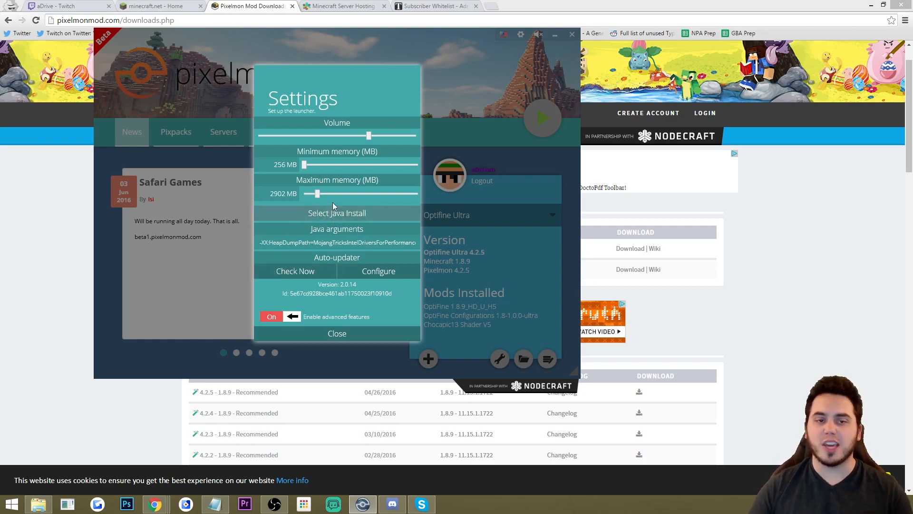
left_click_drag(317, 194, 319, 194)
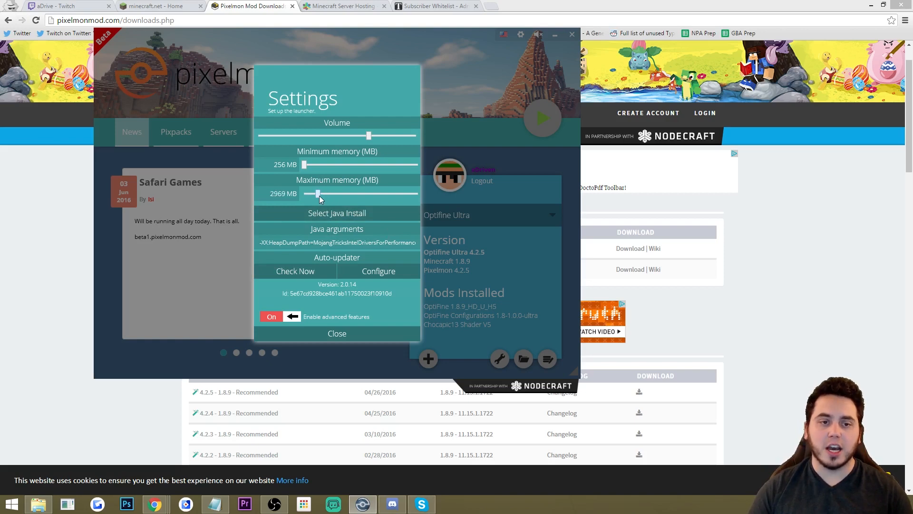
mouse_move(339, 205)
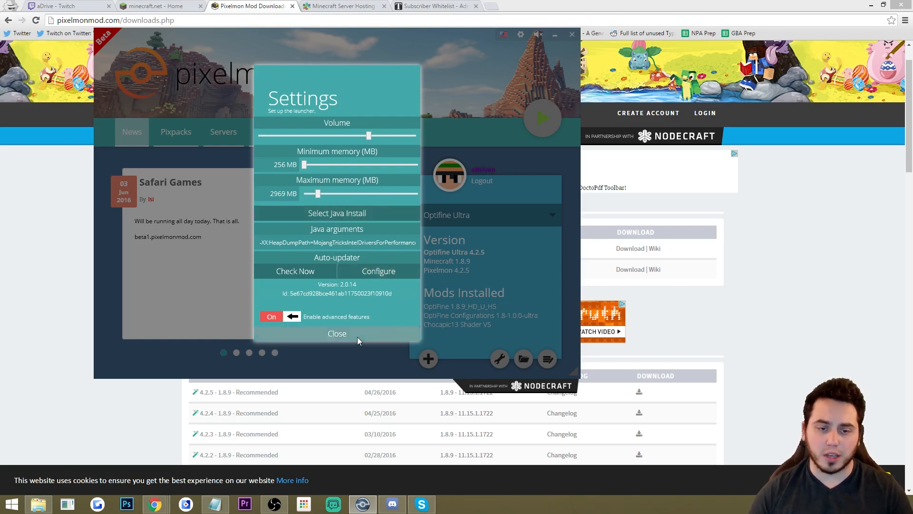
left_click(336, 333)
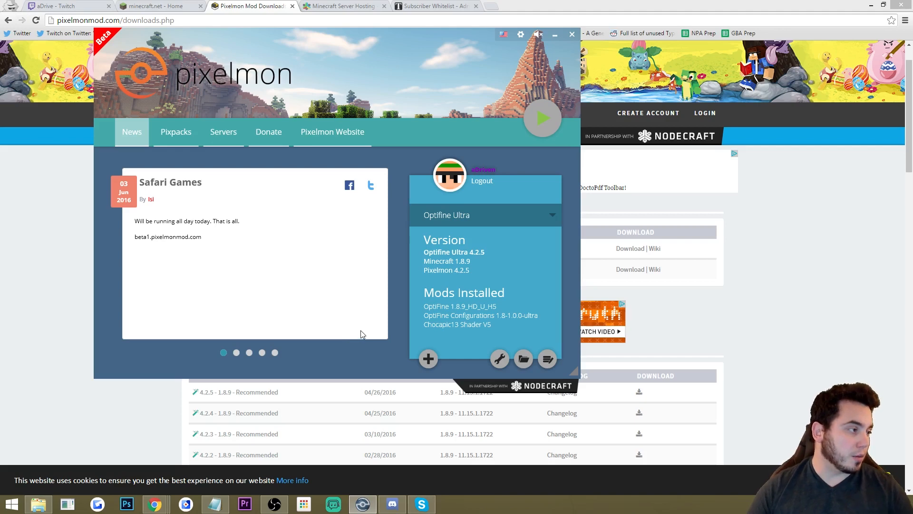
mouse_move(358, 220)
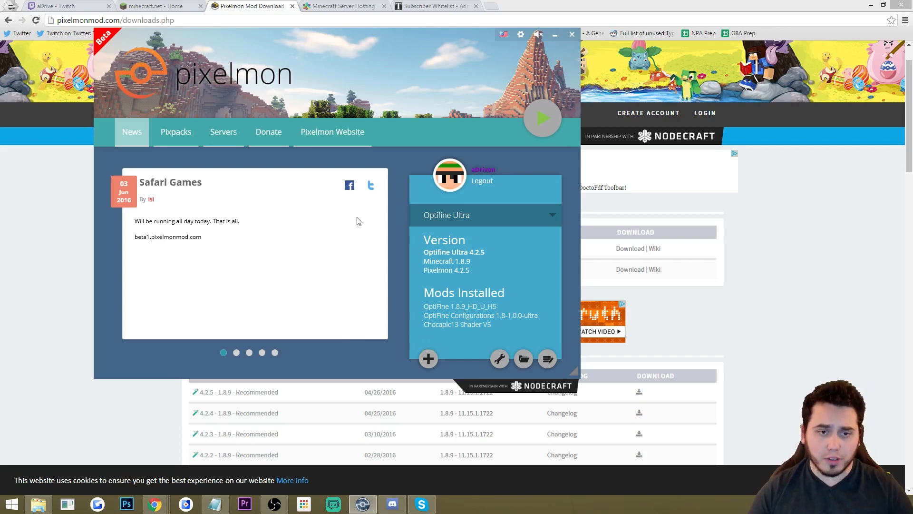
mouse_move(349, 214)
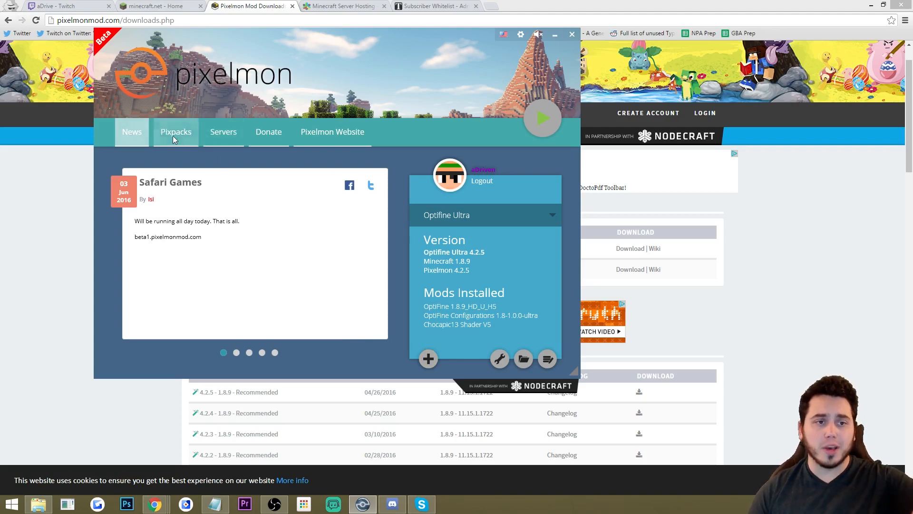
Scroll the Pixpacks list down to the aDrive Sub Pack entry
left_click(176, 132)
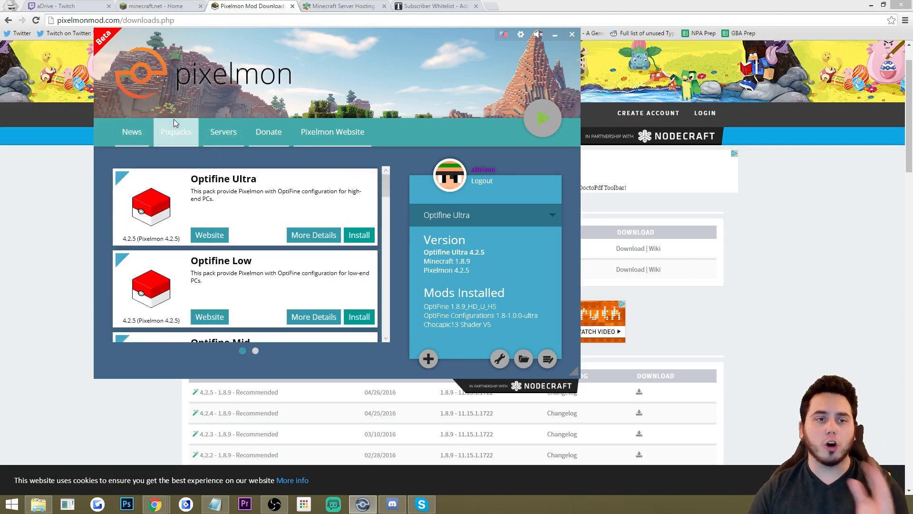
mouse_move(183, 135)
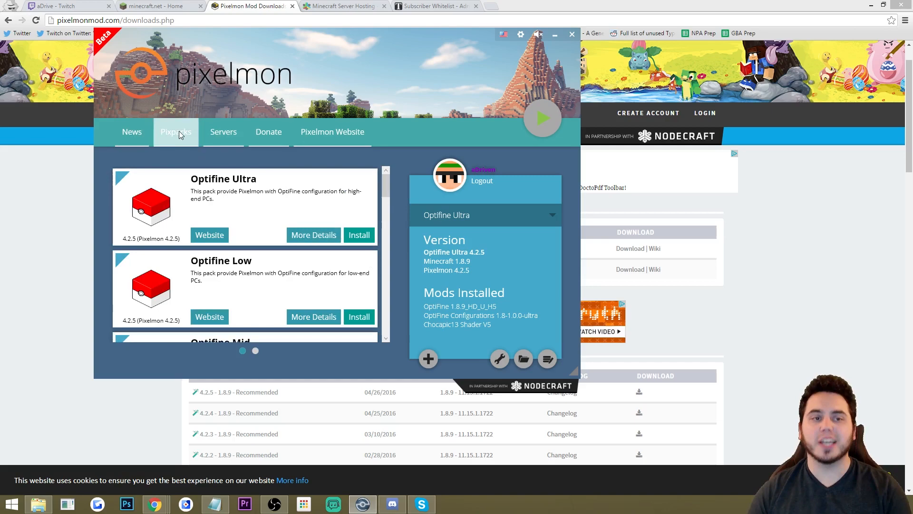
scroll("down", 3)
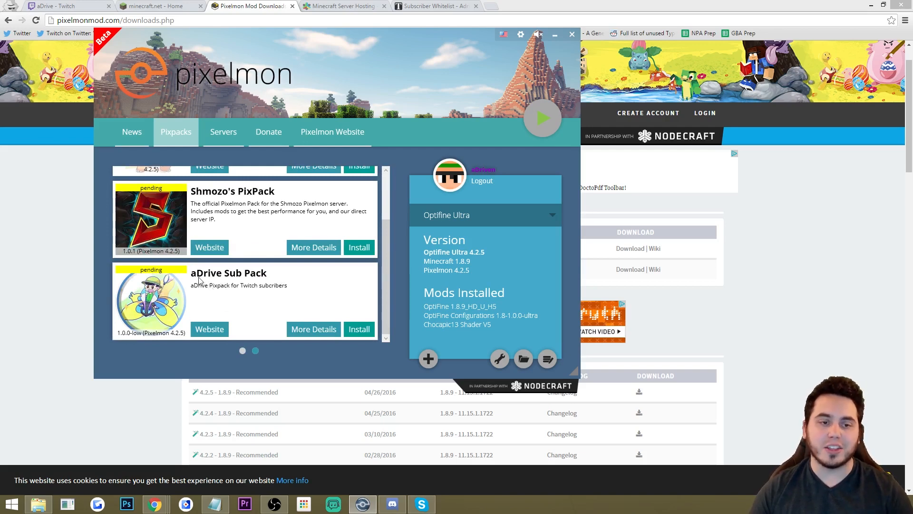
mouse_move(314, 335)
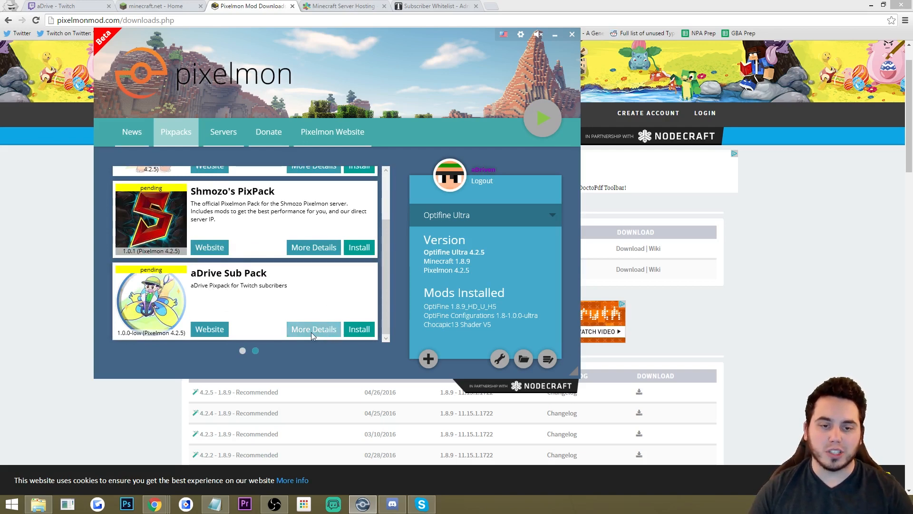
View the aDrive Sub Pack's details and its one included server, then close the popup
left_click(314, 329)
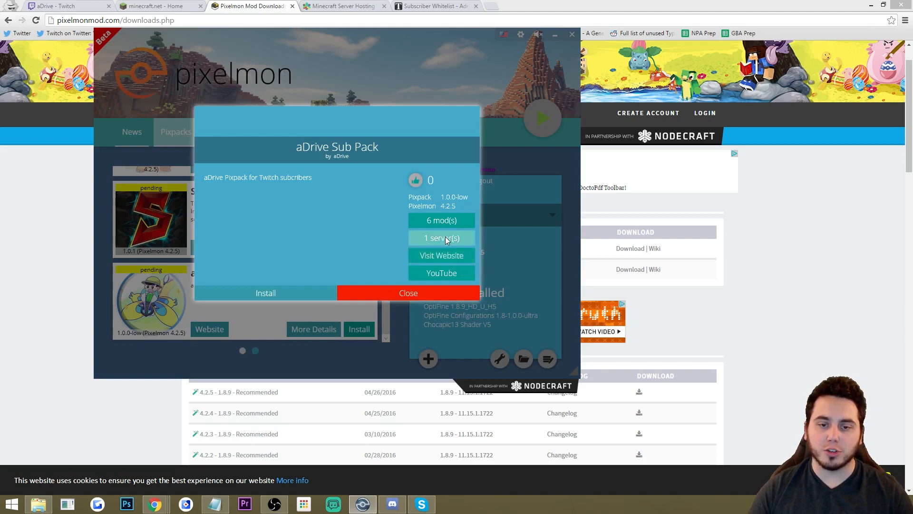
left_click(441, 238)
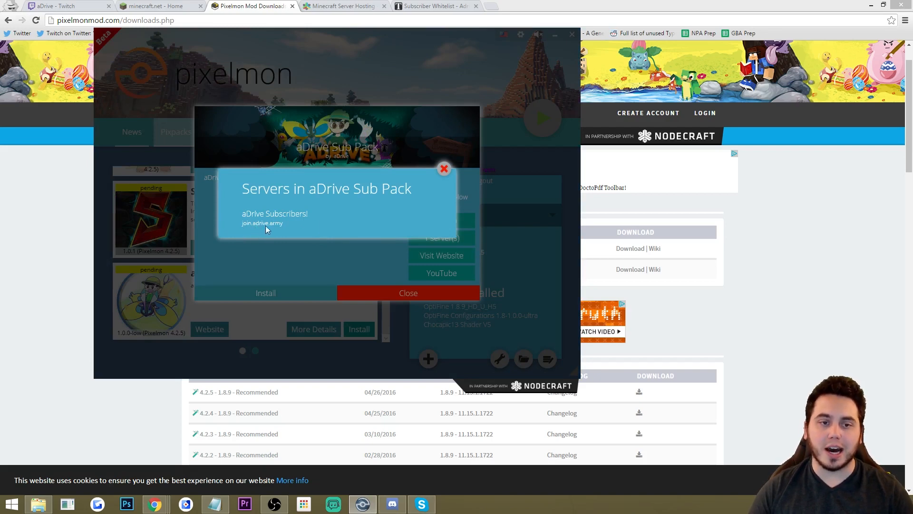
mouse_move(245, 241)
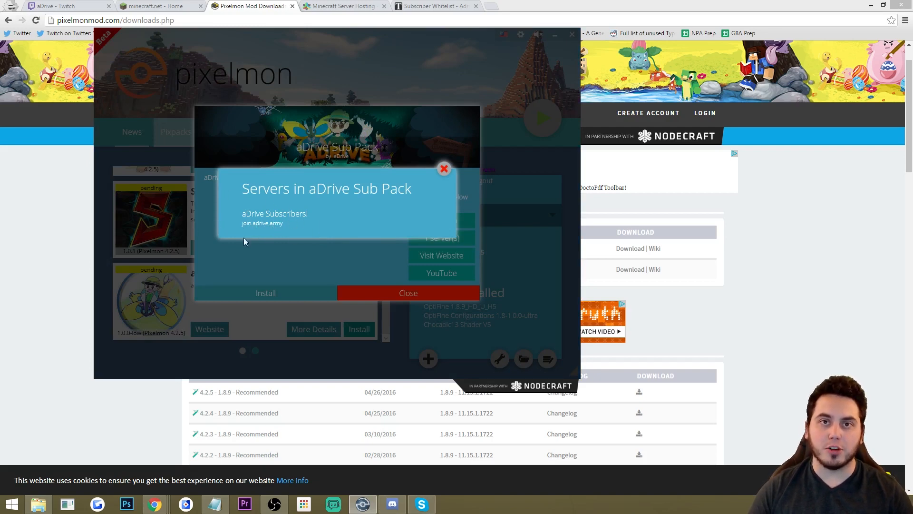
mouse_move(301, 236)
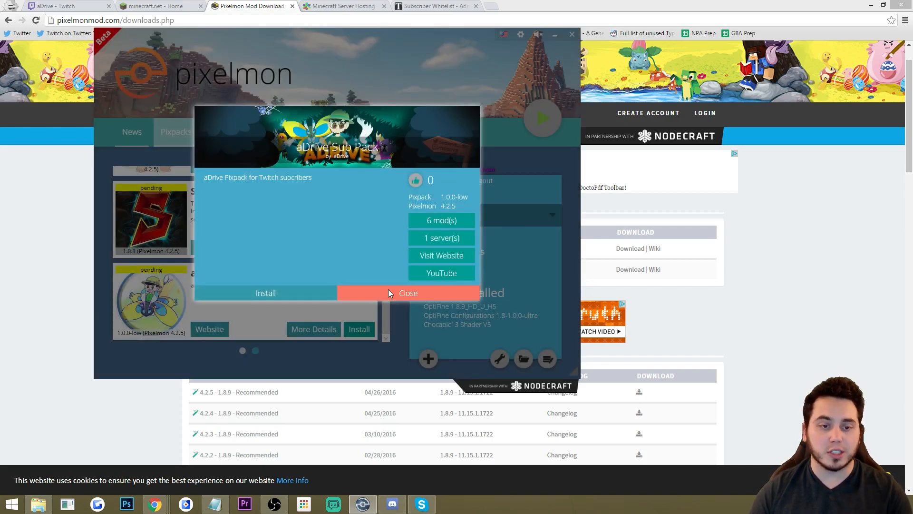
left_click(408, 293)
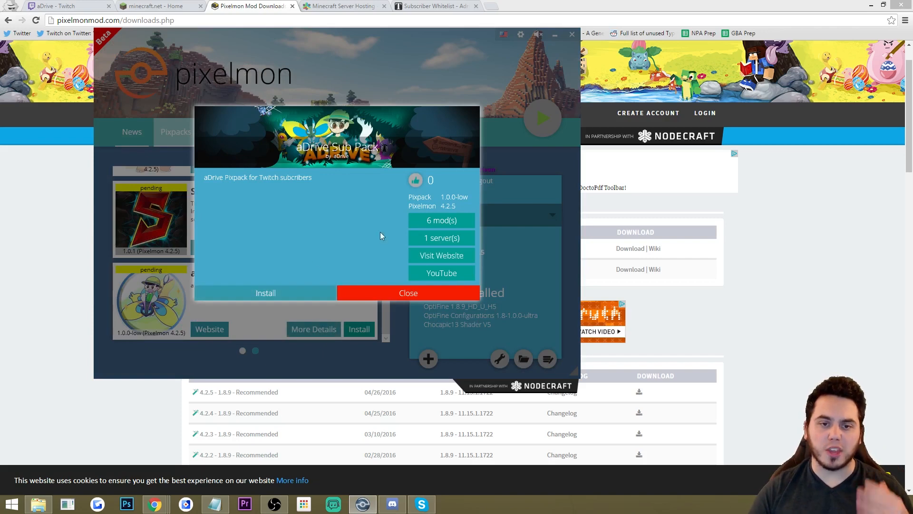
left_click(441, 220)
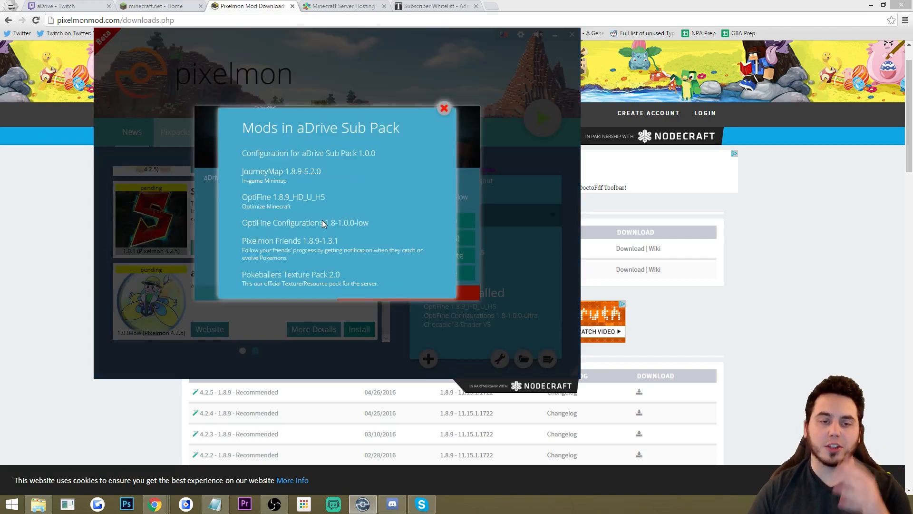
mouse_move(259, 203)
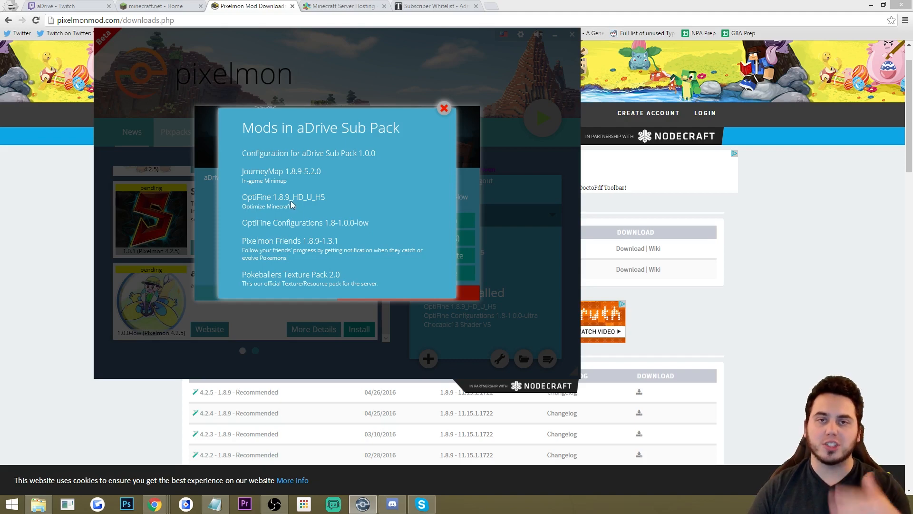
mouse_move(270, 244)
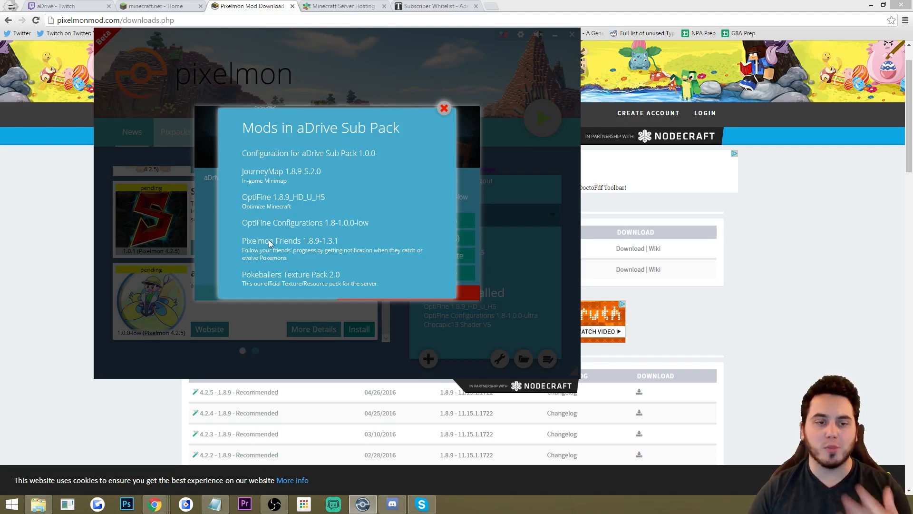
mouse_move(443, 135)
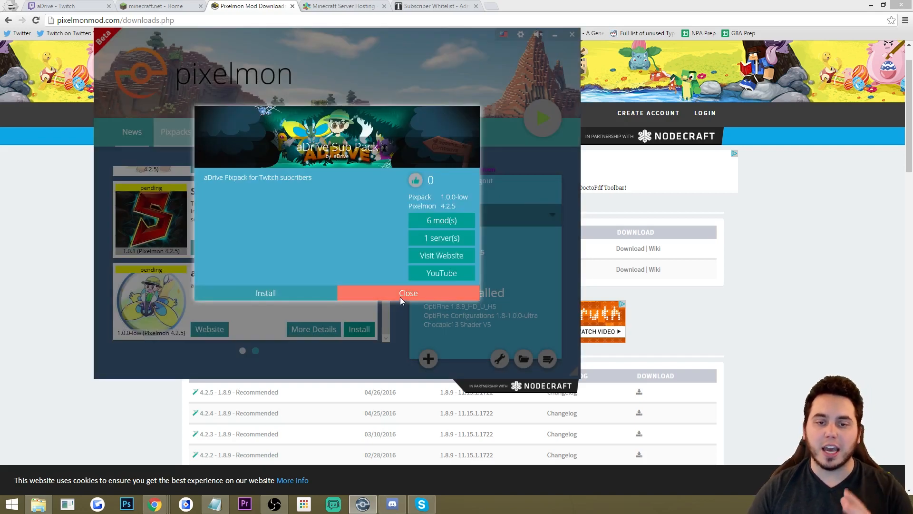
Close the aDrive Sub Pack details dialog
left_click(408, 293)
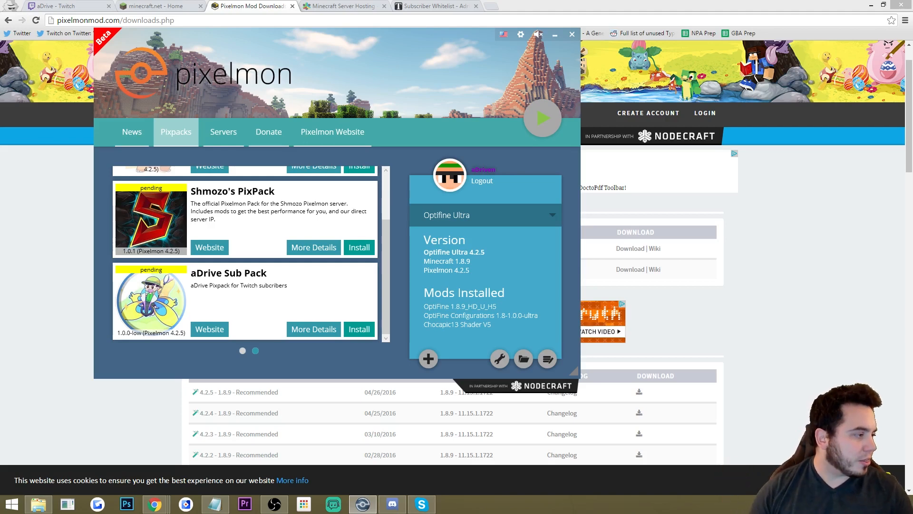
Launch Minecraft 1.8.9 with the Optifine Ultra pack
left_click(332, 132)
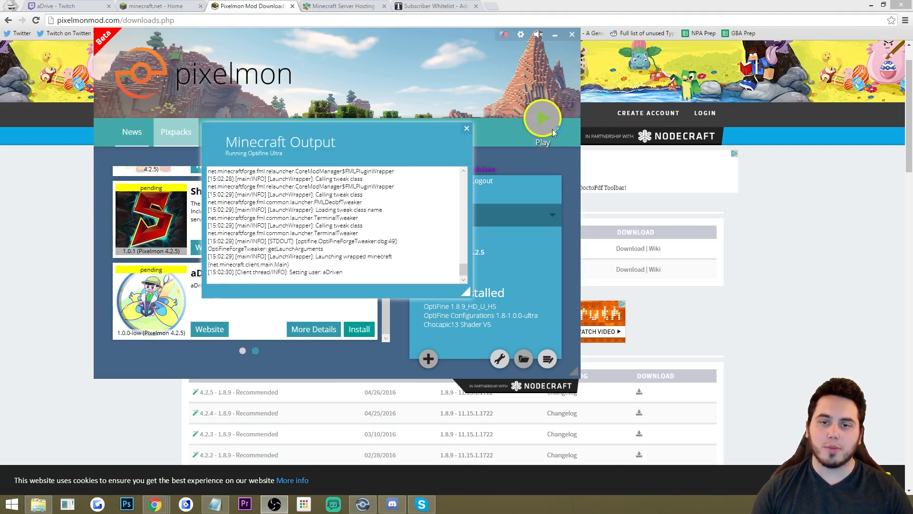
mouse_move(547, 127)
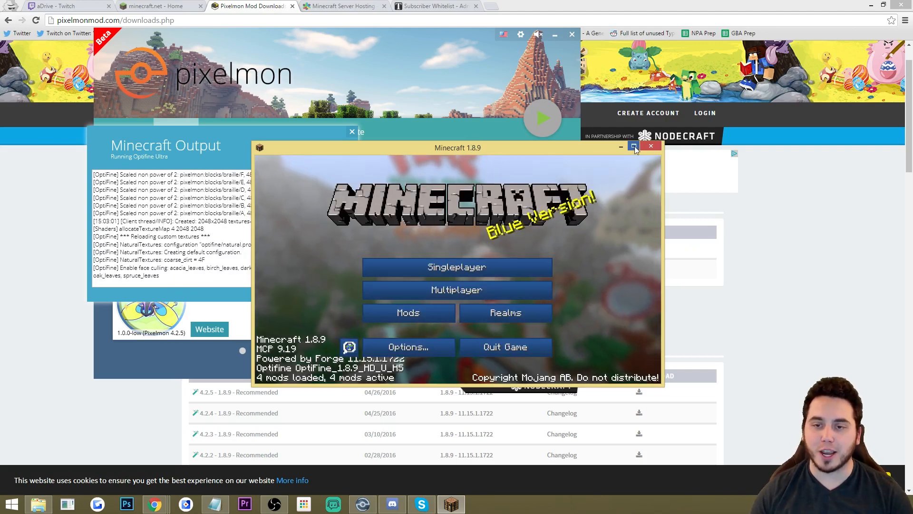
Maximize the Minecraft window on the Pixelmon server and teleport to spawn
left_click(634, 146)
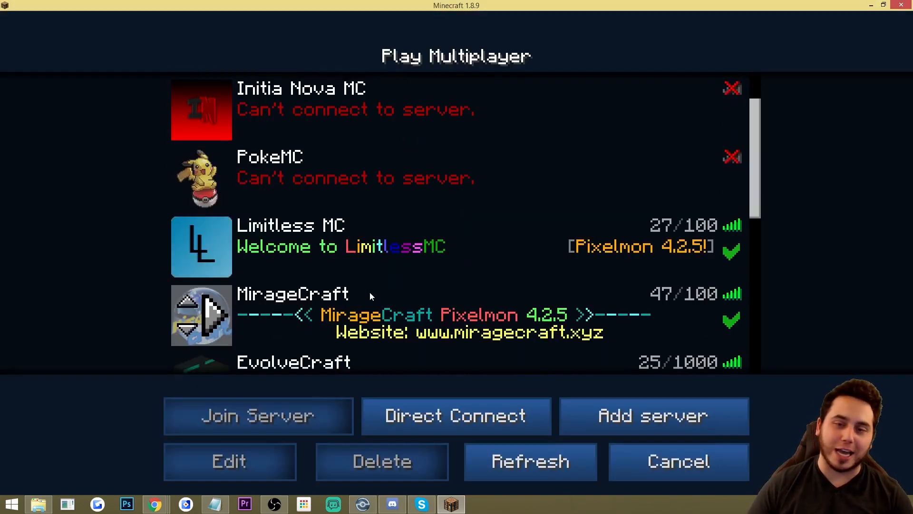
scroll("down", 3)
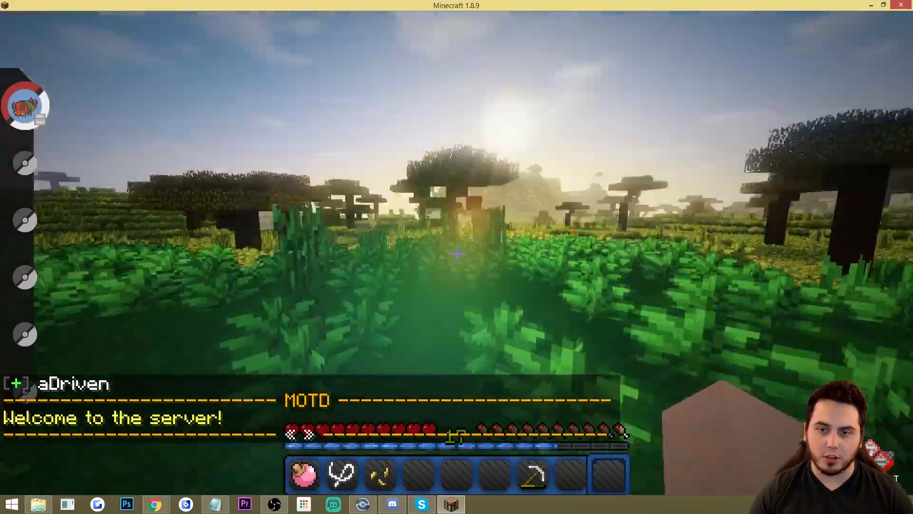
mouse_move(457, 254)
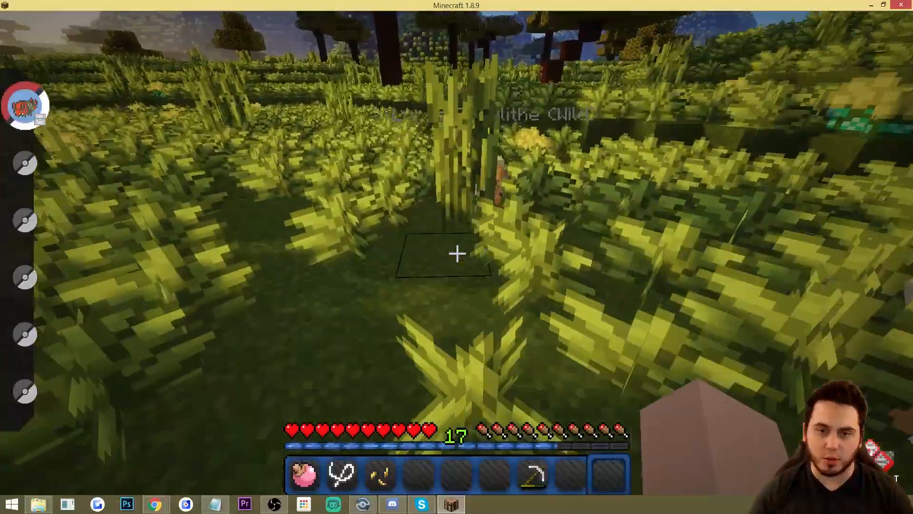
mouse_move(457, 253)
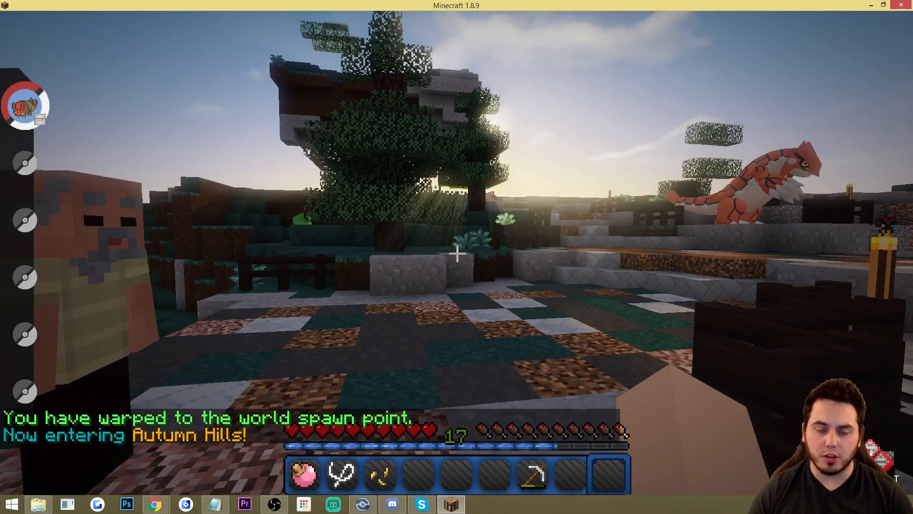
mouse_move(455, 251)
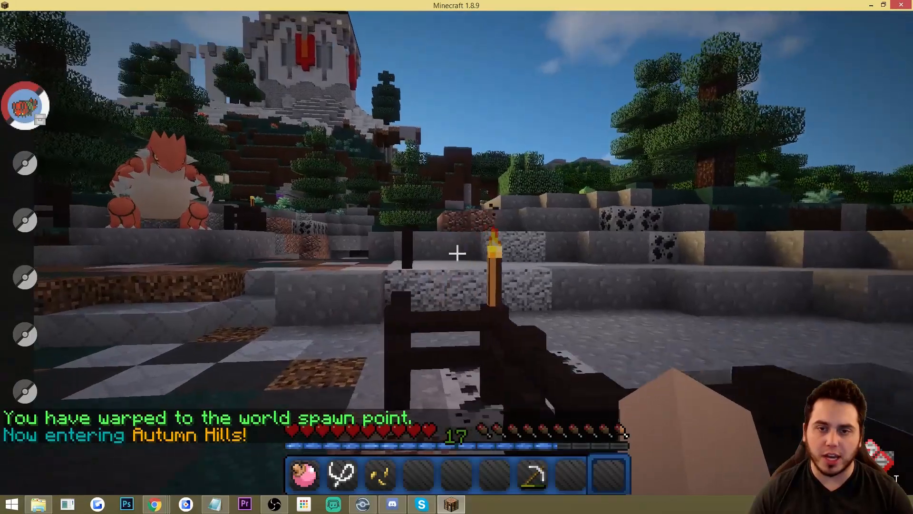
mouse_move(457, 254)
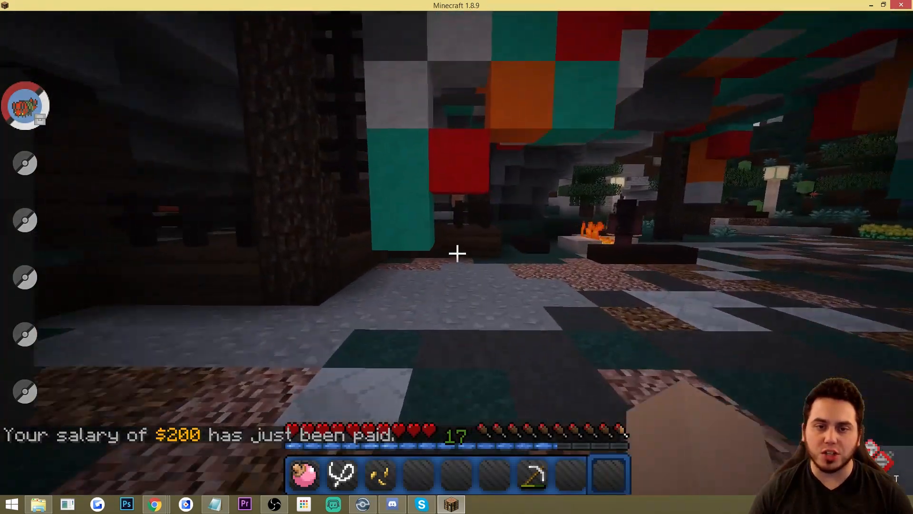
mouse_move(457, 253)
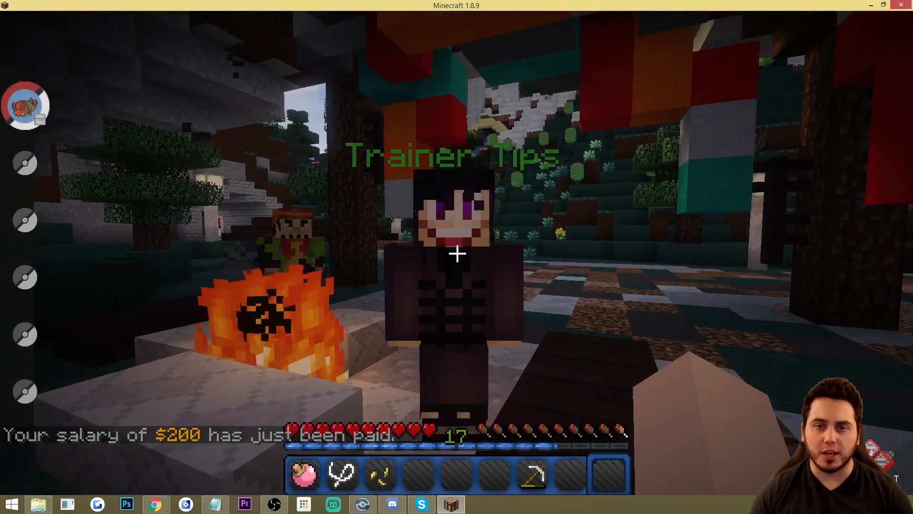
mouse_move(456, 253)
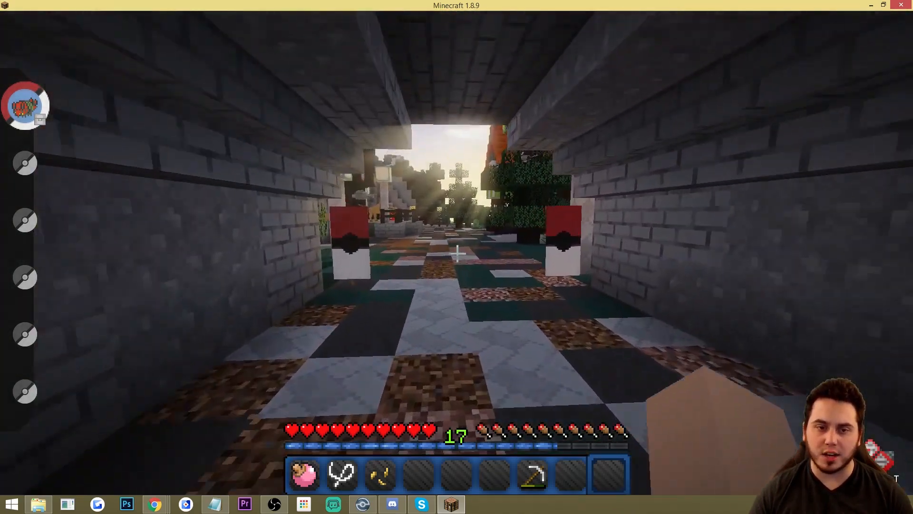
mouse_move(458, 253)
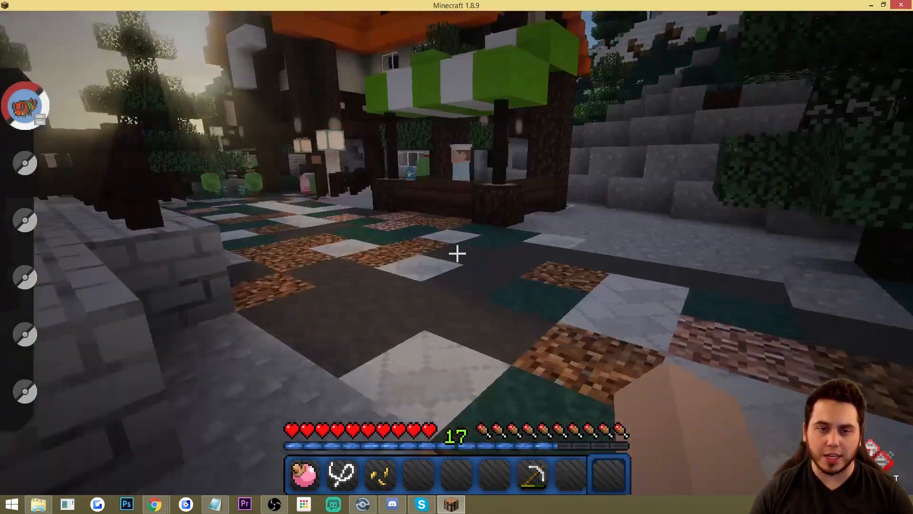
mouse_move(458, 254)
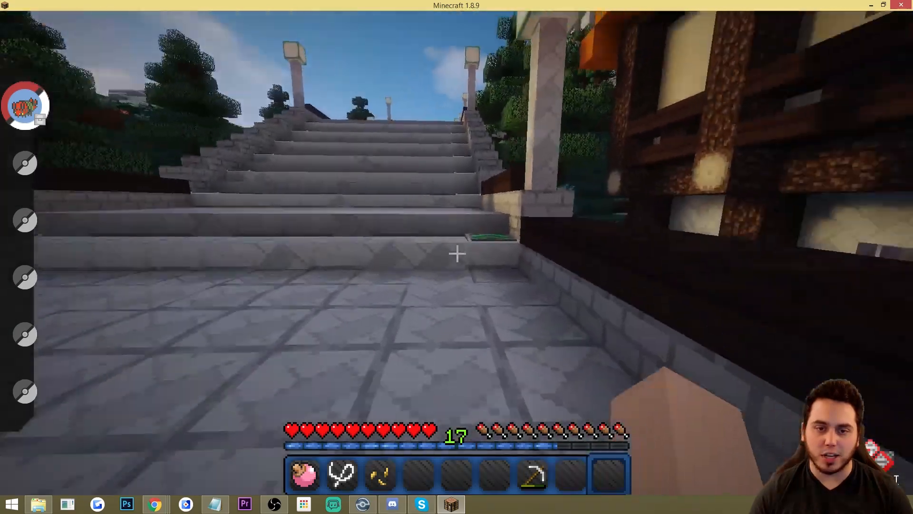
mouse_move(457, 254)
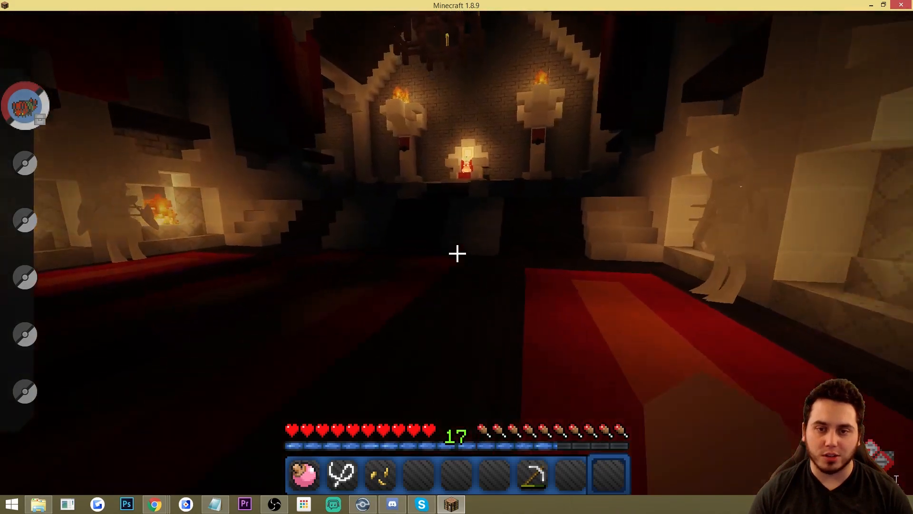
mouse_move(457, 253)
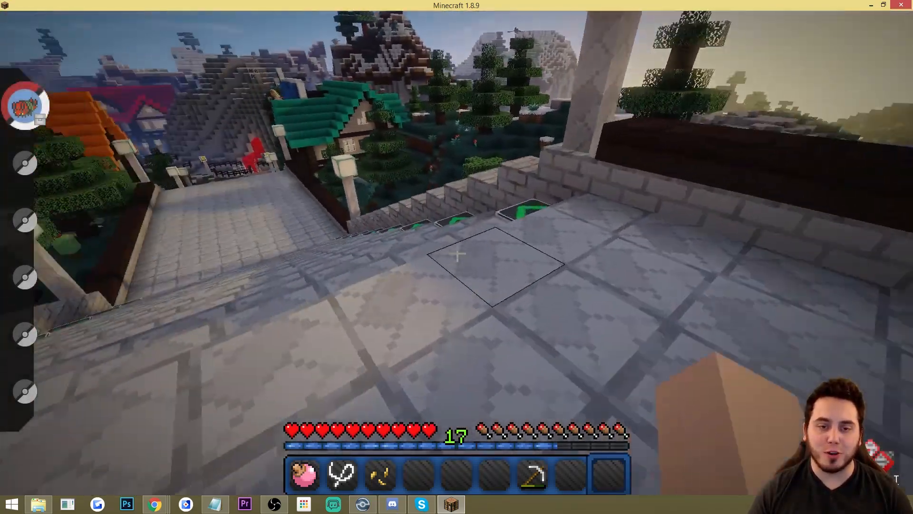
mouse_move(457, 253)
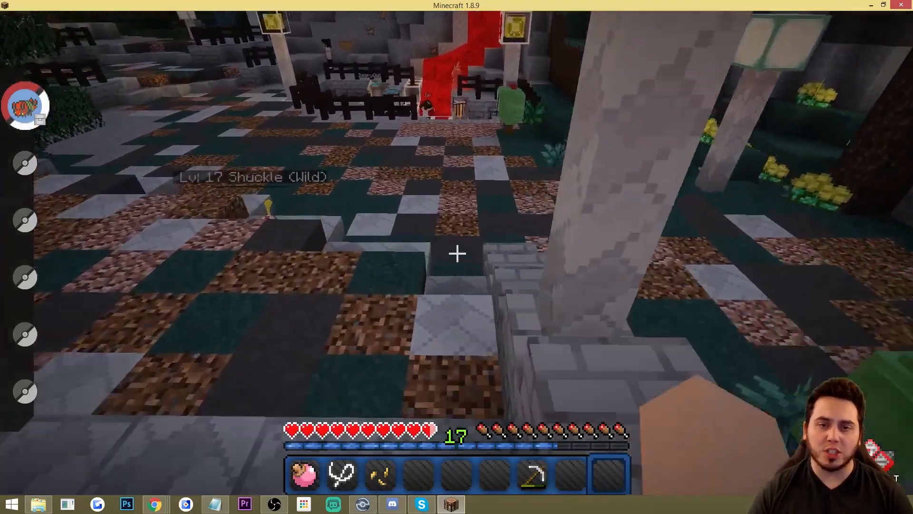
mouse_move(456, 261)
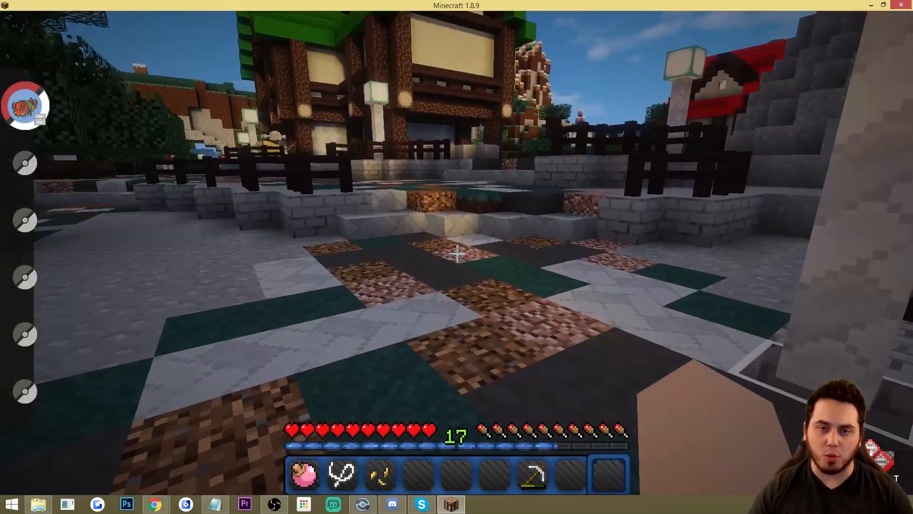
mouse_move(457, 253)
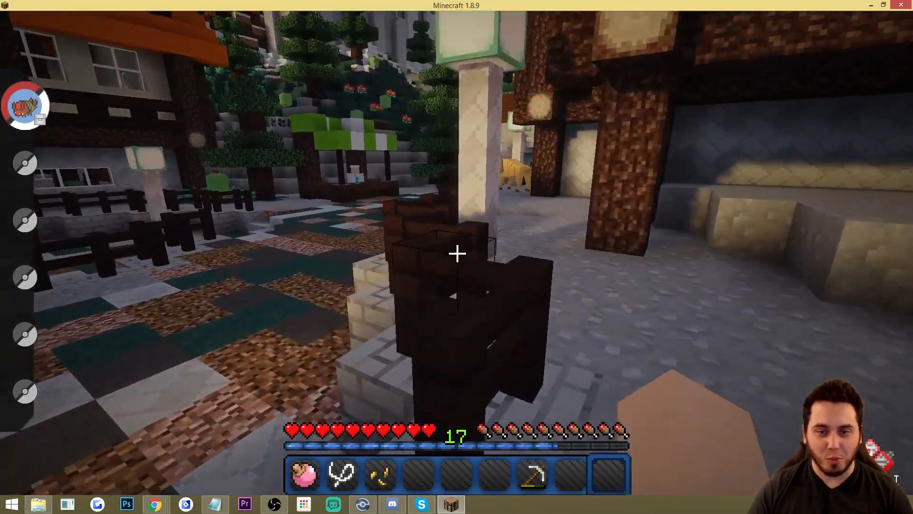
mouse_move(456, 253)
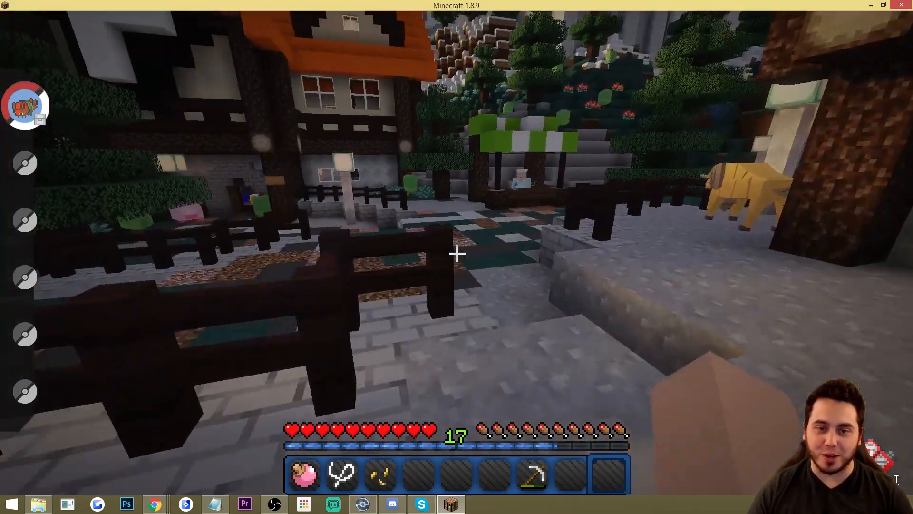
mouse_move(457, 253)
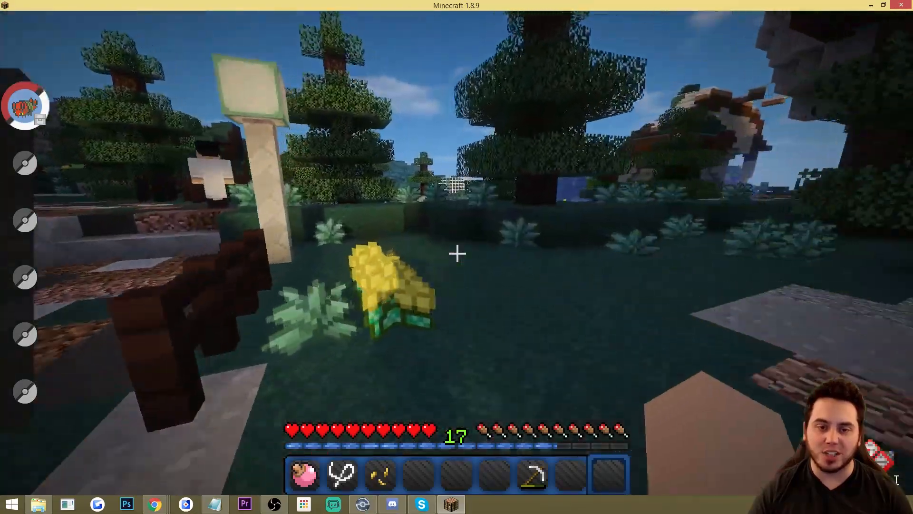
mouse_move(456, 254)
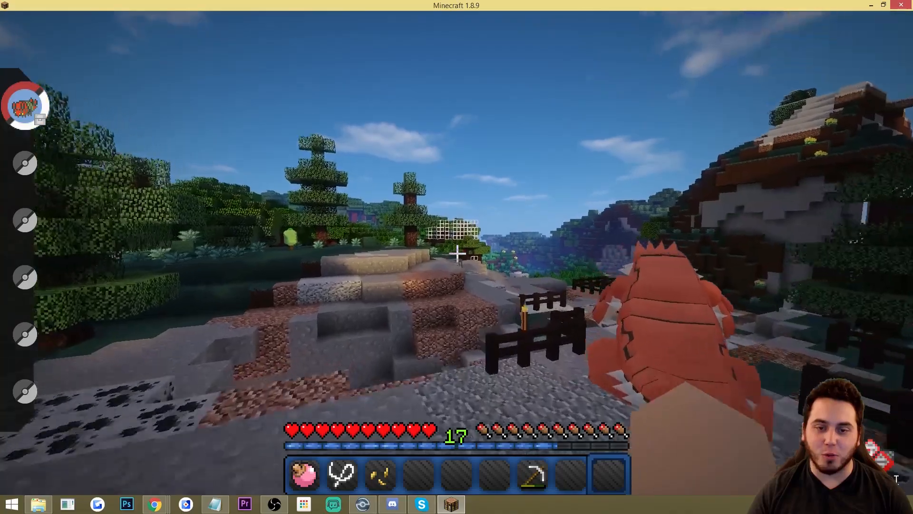
mouse_move(457, 253)
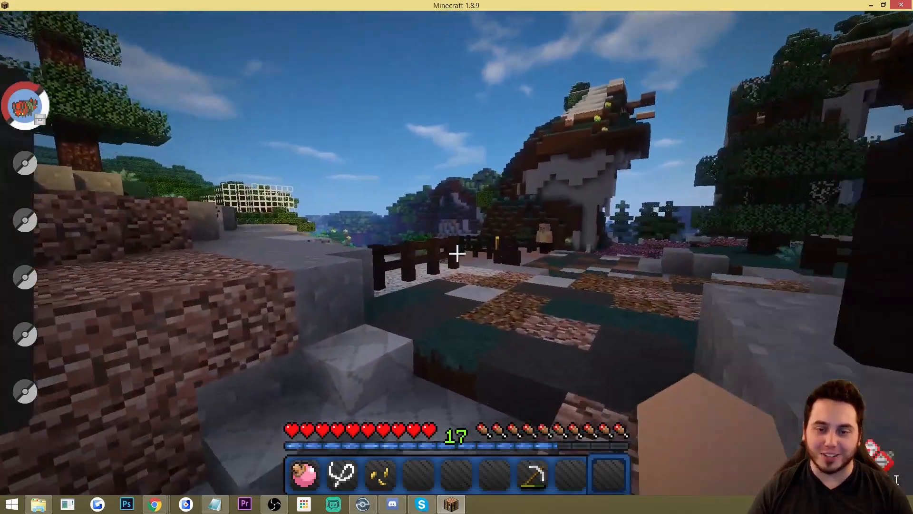
mouse_move(456, 260)
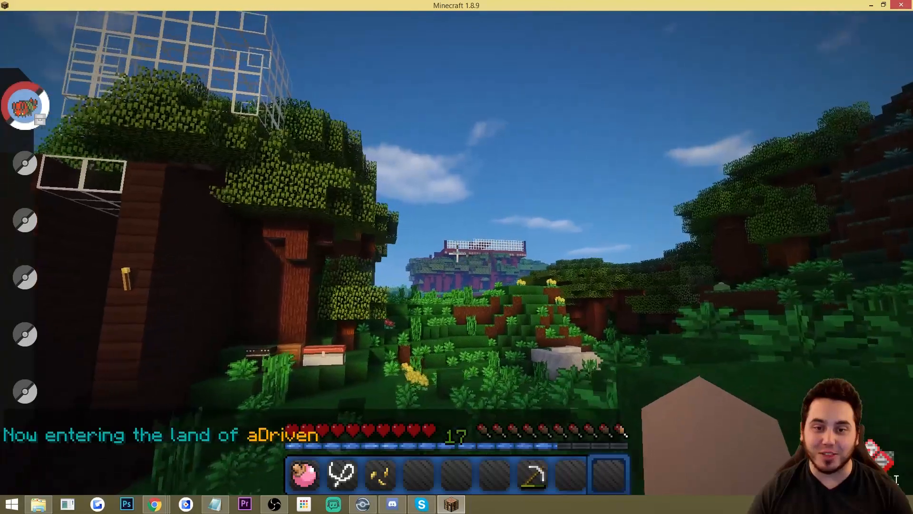
mouse_move(454, 253)
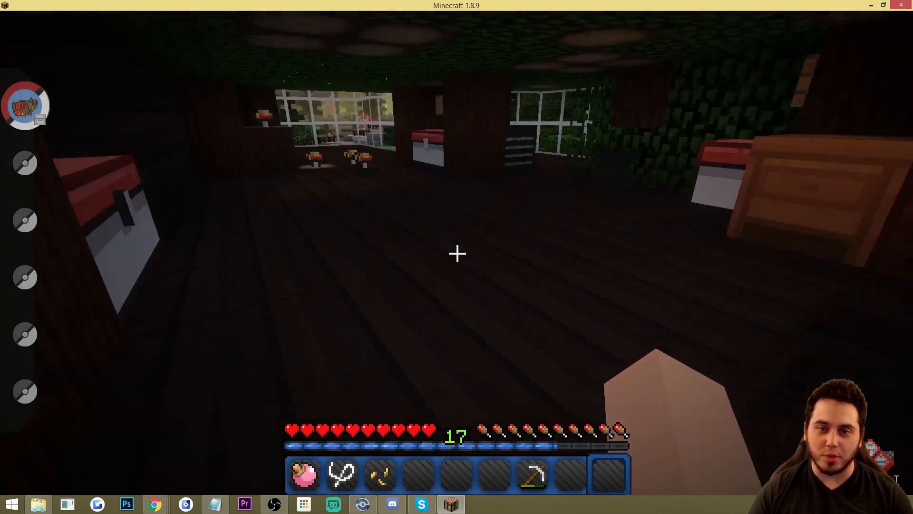
mouse_move(457, 253)
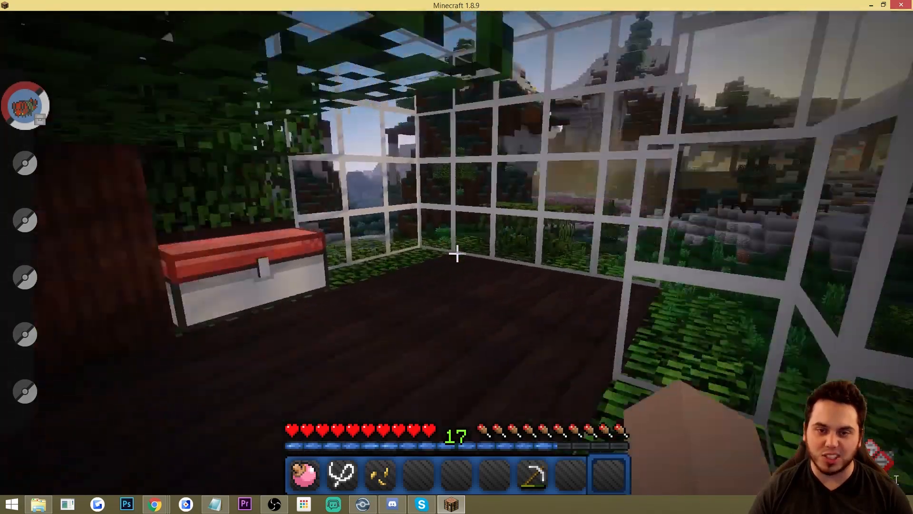
mouse_move(457, 258)
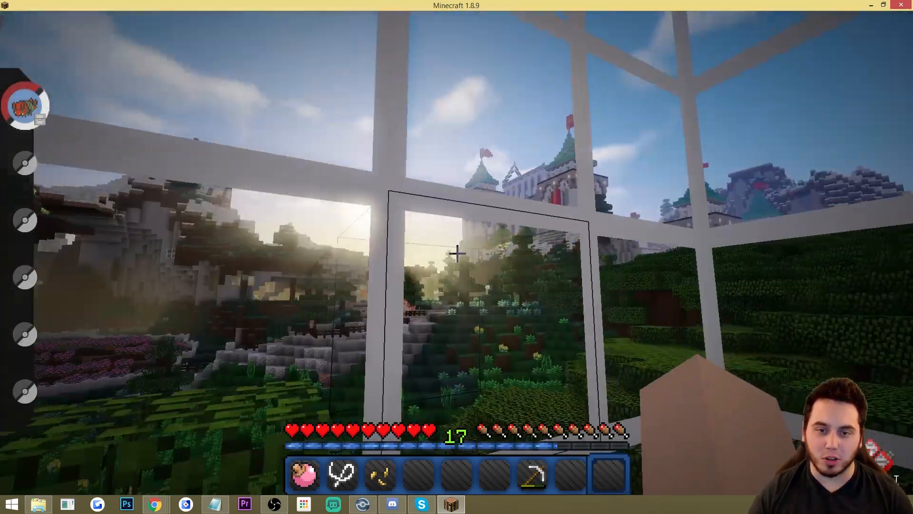